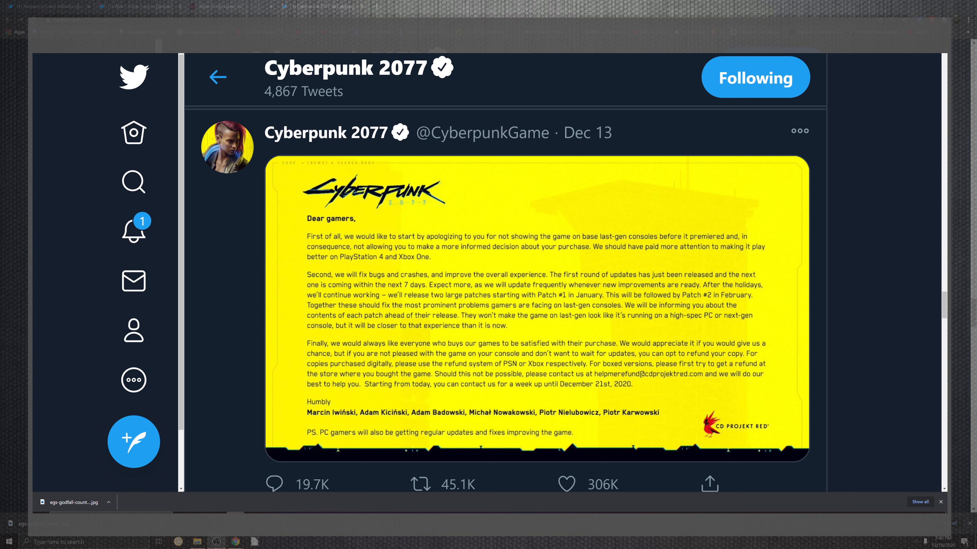
Step: Scroll the Cyberpunk 2077 timeline past the apology and hotfix tweets to the Death Stranding collaboration video
scroll("down", 3)
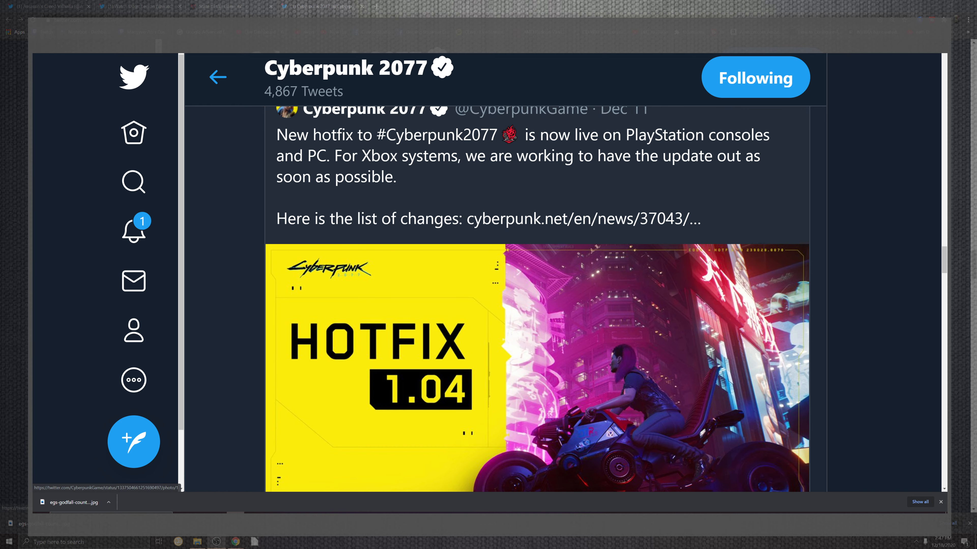
scroll("up", 3)
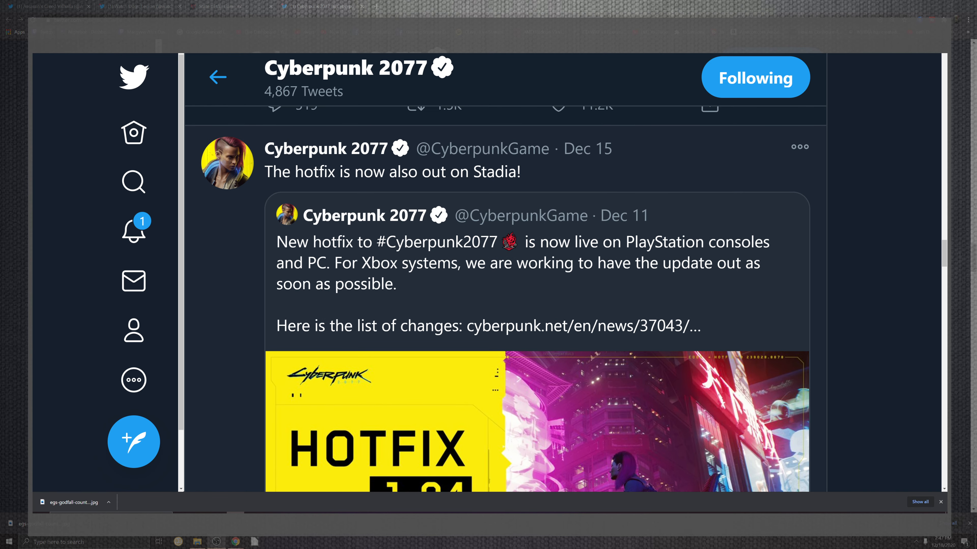
scroll("down", 3)
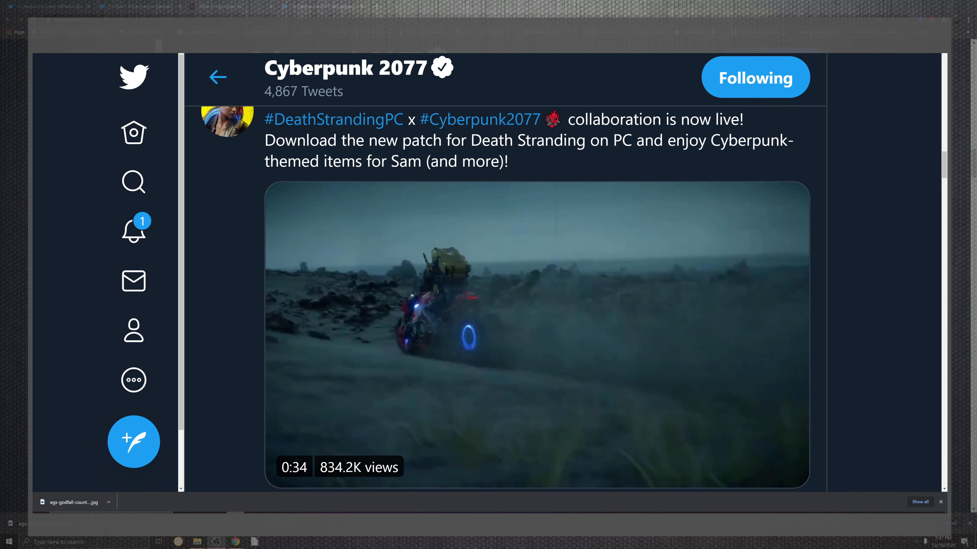
Step: Reach the 'Update on Retail Refunds' tweet and view its refund letter image full-screen
scroll("down", 3)
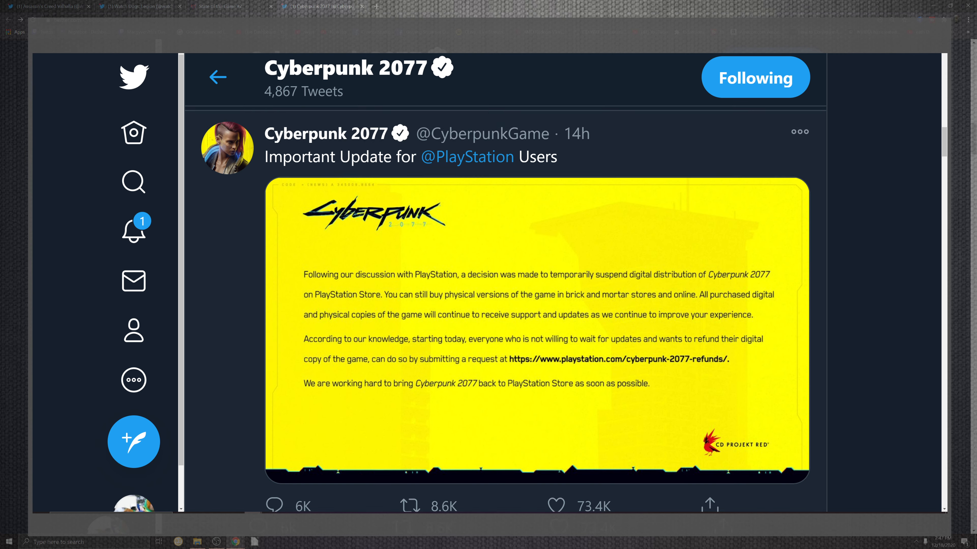
scroll("down", 3)
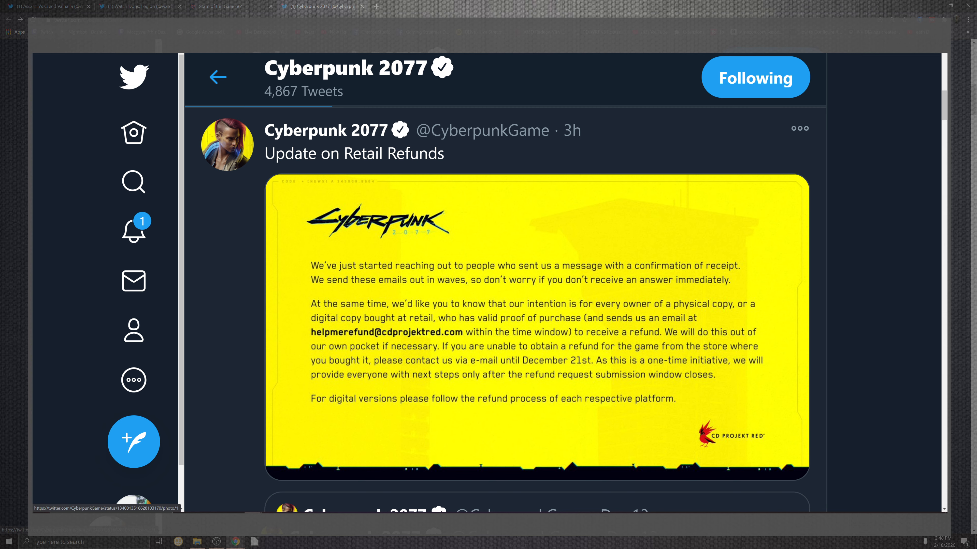
left_click(536, 317)
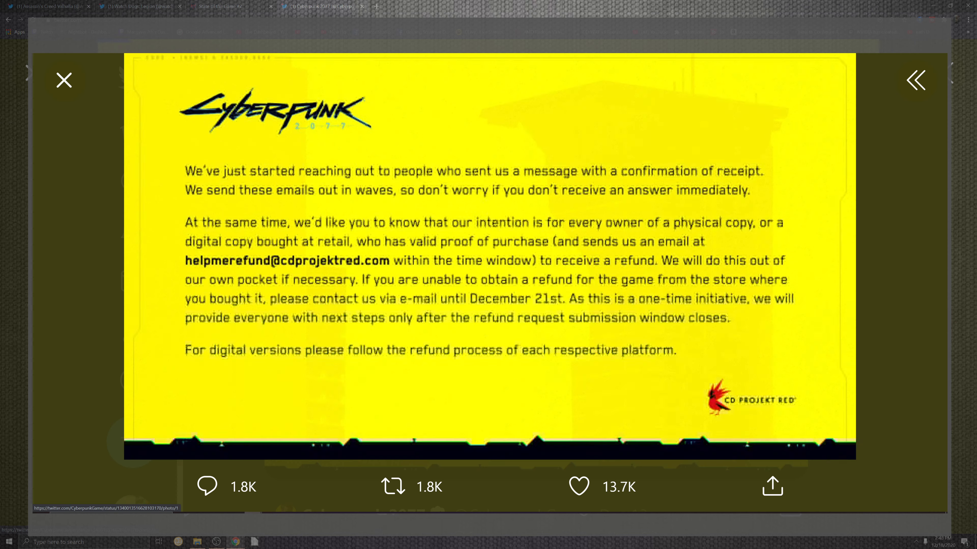